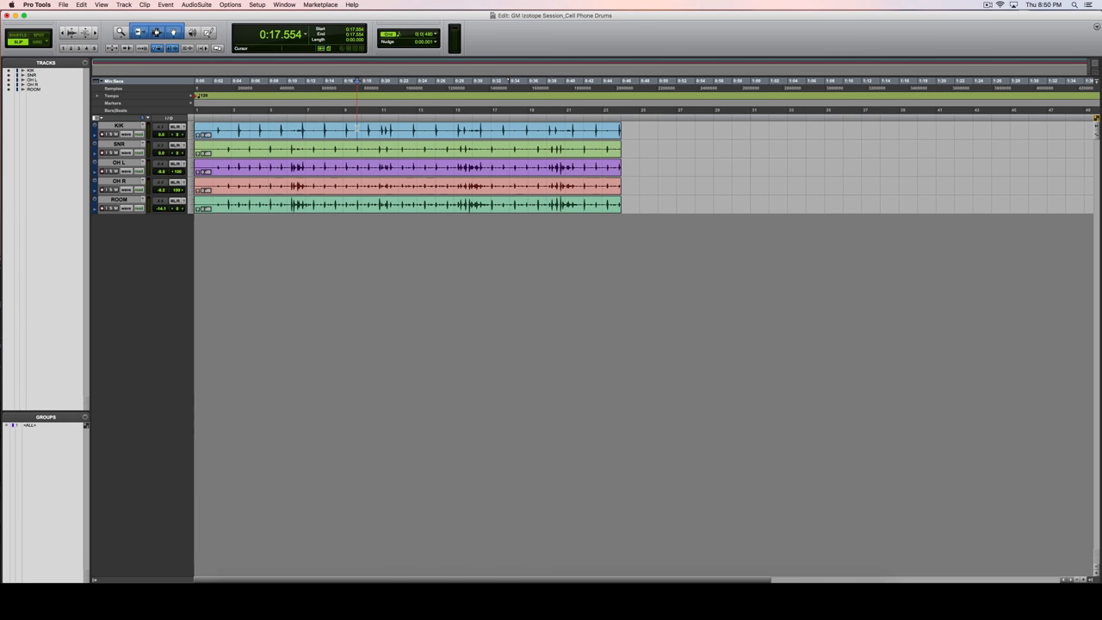
Select the ringing section across all five drum tracks with the Selector tool.
{"action": "left_click_drag", "start_coordinate": [355, 129], "coordinate": [465, 205]}
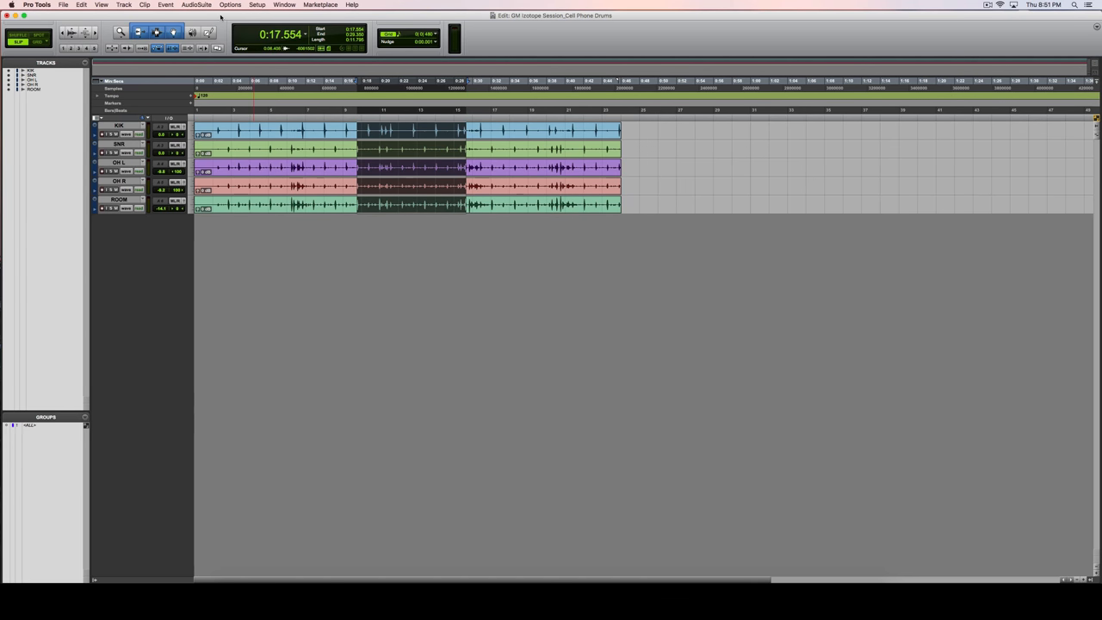
Open RX 6 Connect from AudioSuite > Noise Reduction for the selected clips.
{"action": "left_click", "coordinate": [196, 4]}
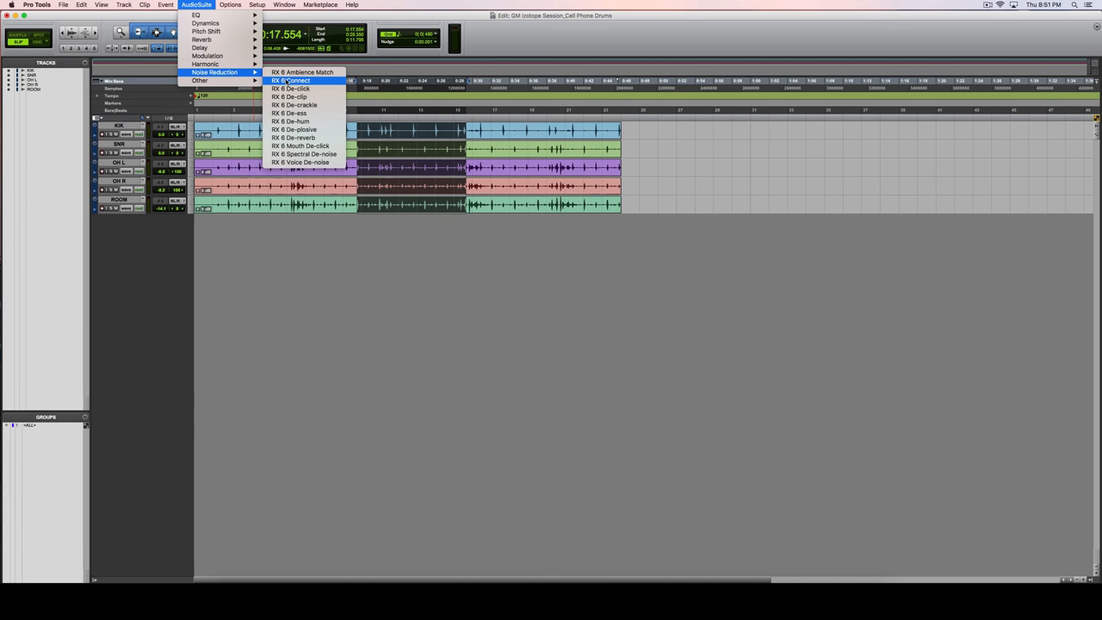
{"action": "left_click", "coordinate": [290, 81]}
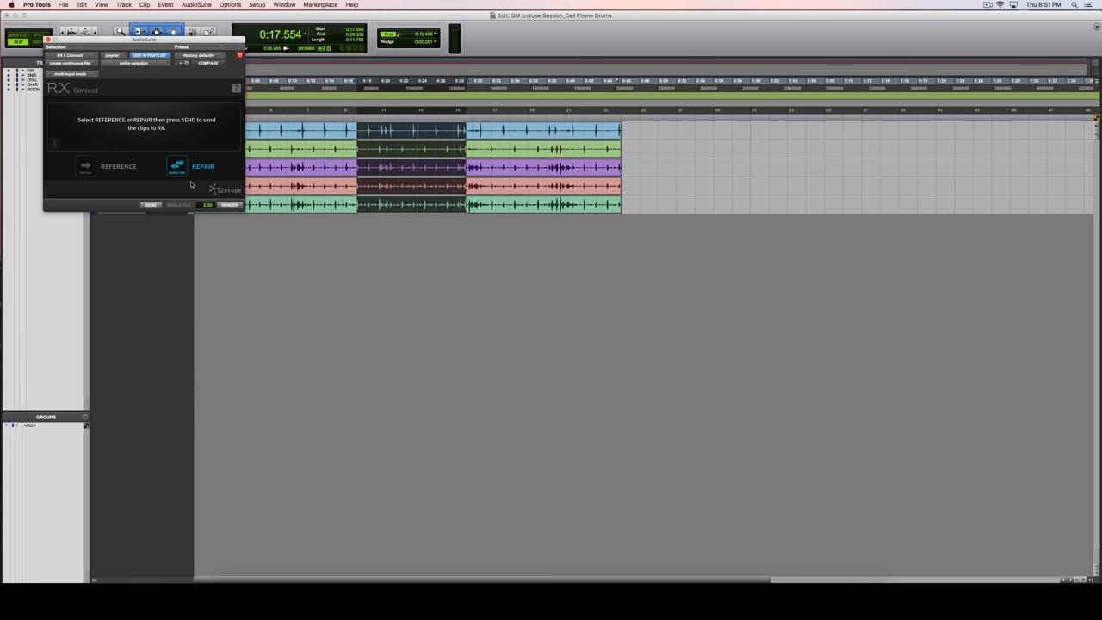
{"action": "left_click", "coordinate": [71, 73]}
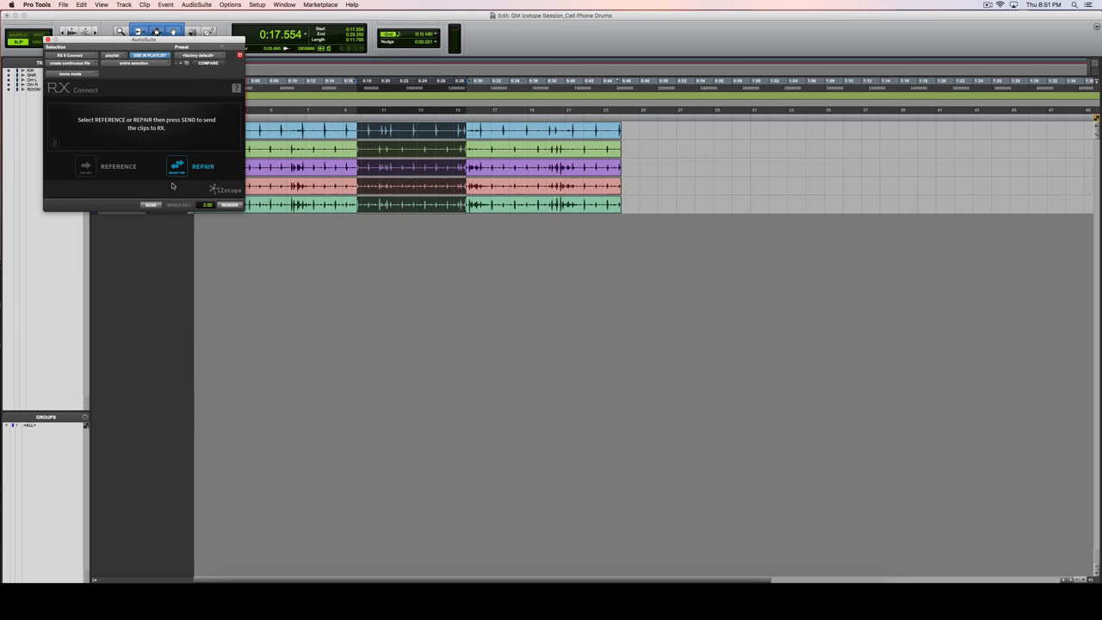
Send the selected clips to RX 6 and combine the Pro Tools 1–5 tabs into Composite View.
{"action": "left_click", "coordinate": [151, 203]}
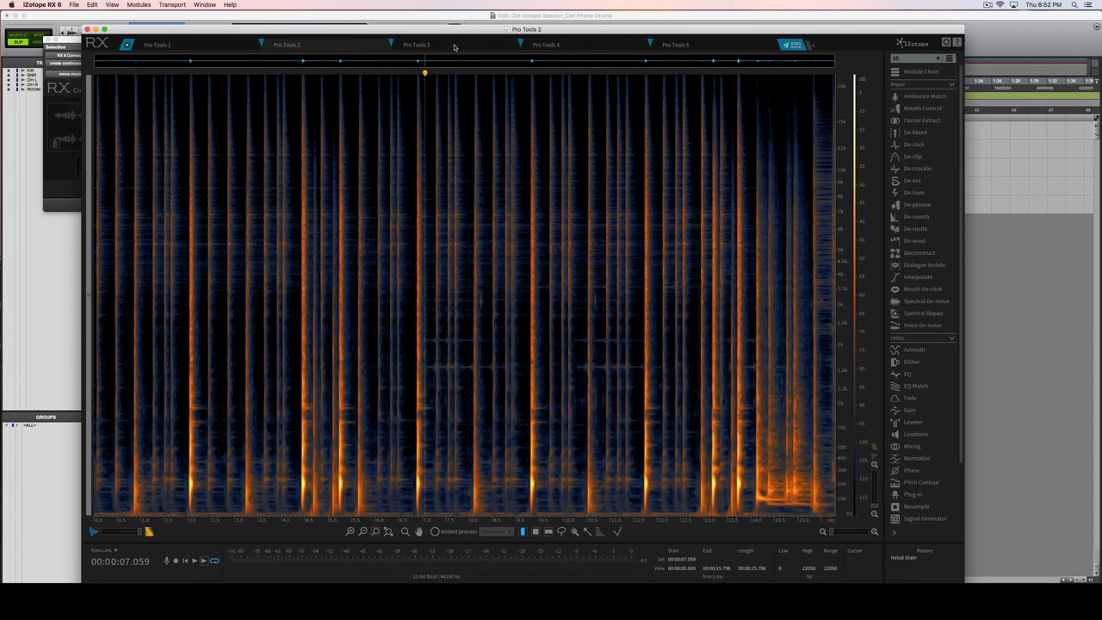
{"action": "left_click", "coordinate": [417, 45]}
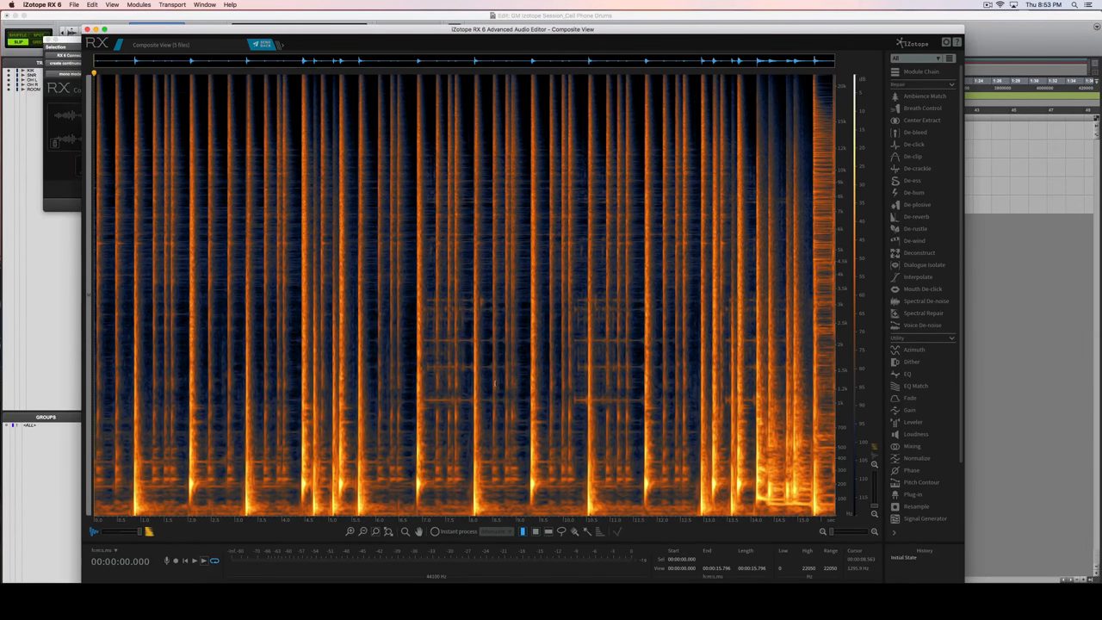
{"action": "mouse_move", "coordinate": [389, 386]}
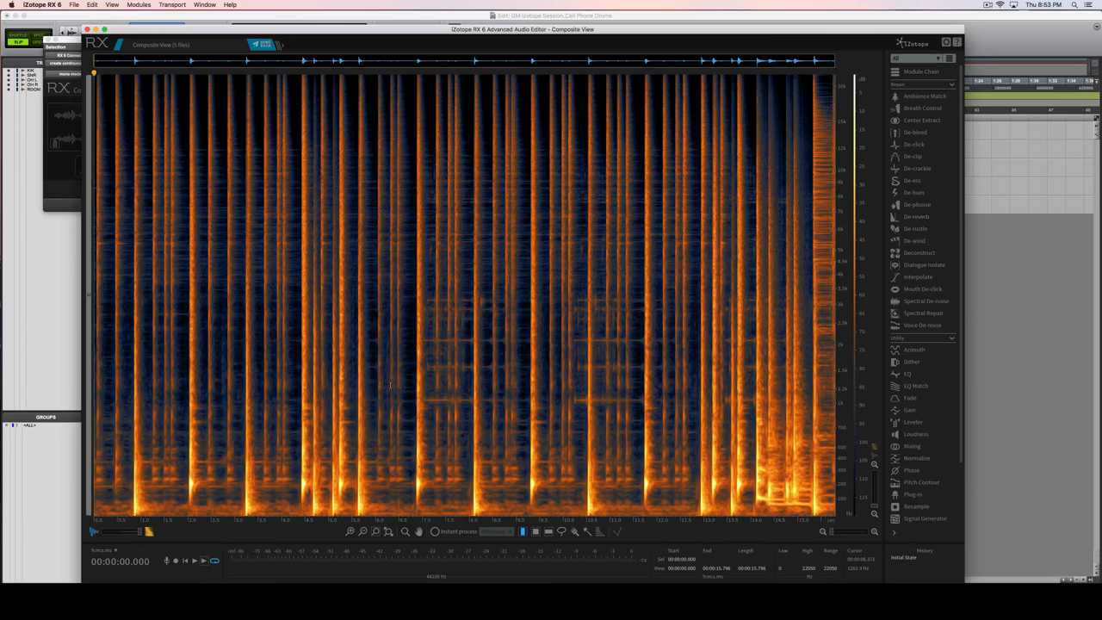
{"action": "mouse_move", "coordinate": [407, 360]}
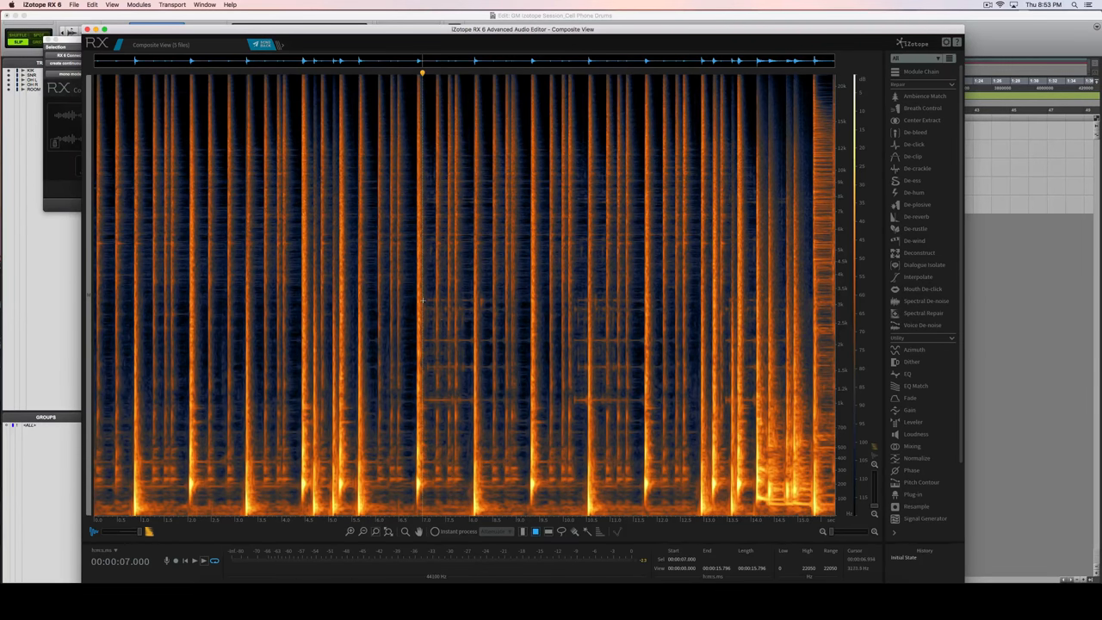
Mark the phone ring around seven seconds in the spectrogram and start Spectral Repair on it.
{"action": "left_click_drag", "start_coordinate": [422, 302], "coordinate": [525, 404]}
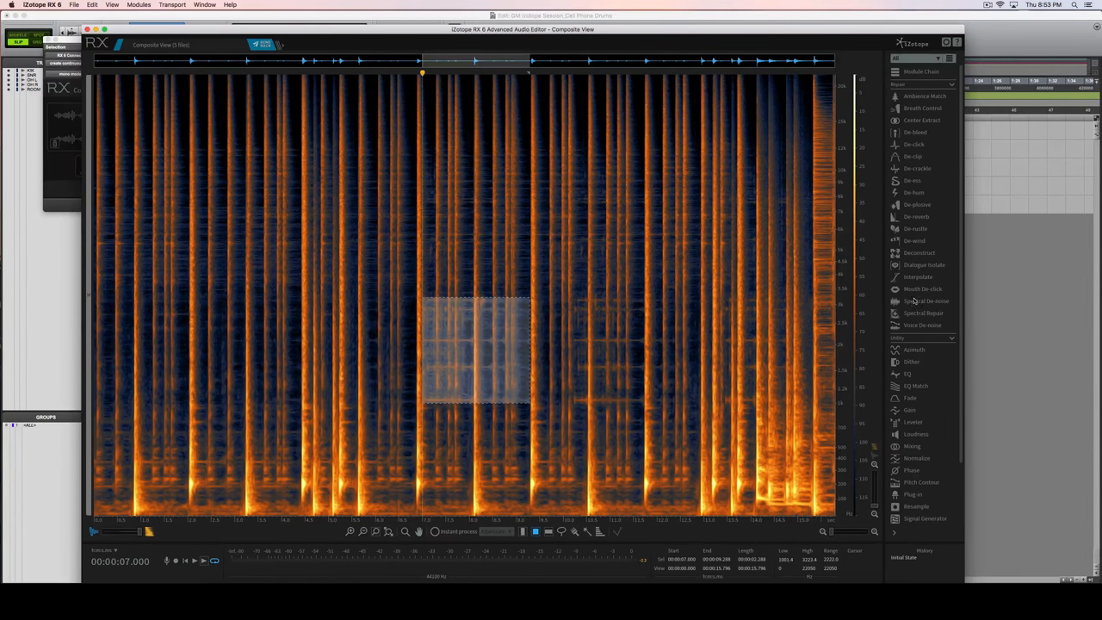
{"action": "left_click", "coordinate": [923, 314]}
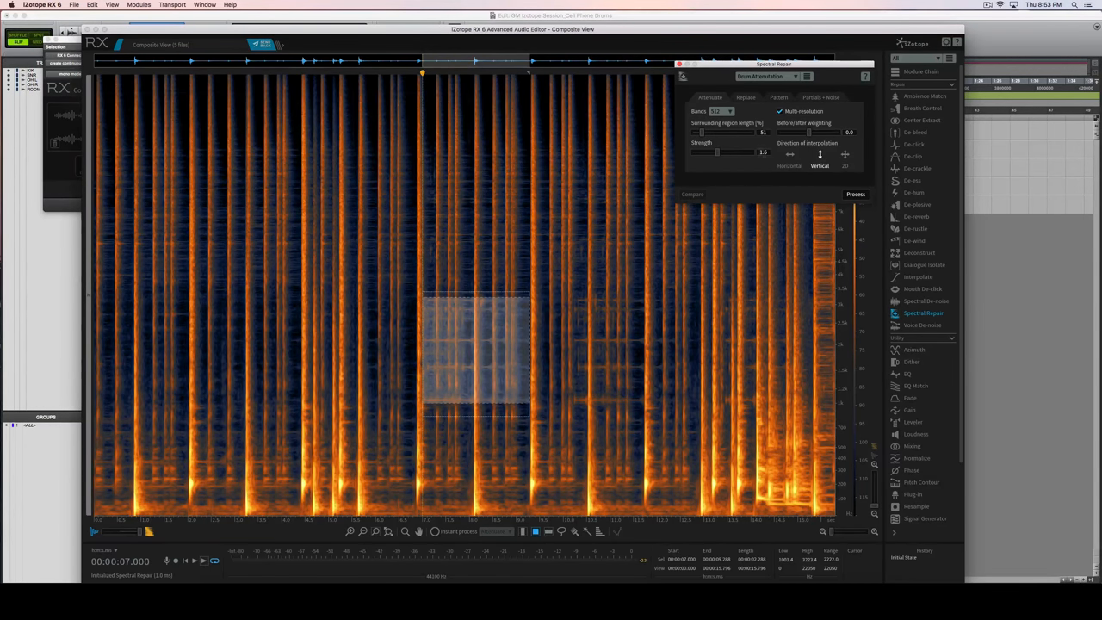
{"action": "mouse_move", "coordinate": [703, 137]}
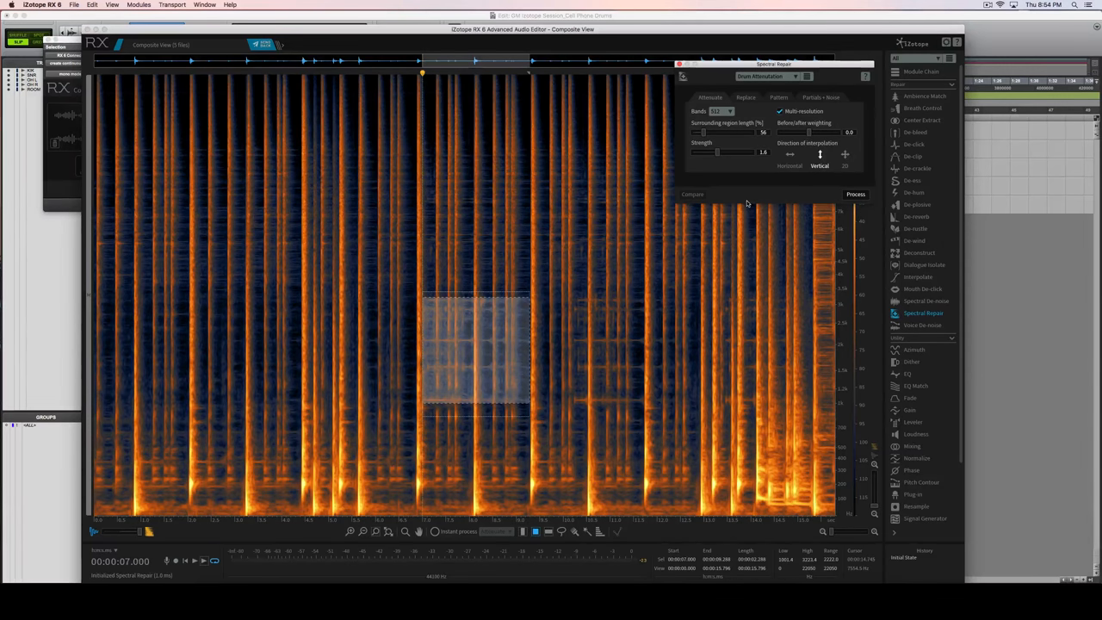
{"action": "left_click", "coordinate": [856, 192]}
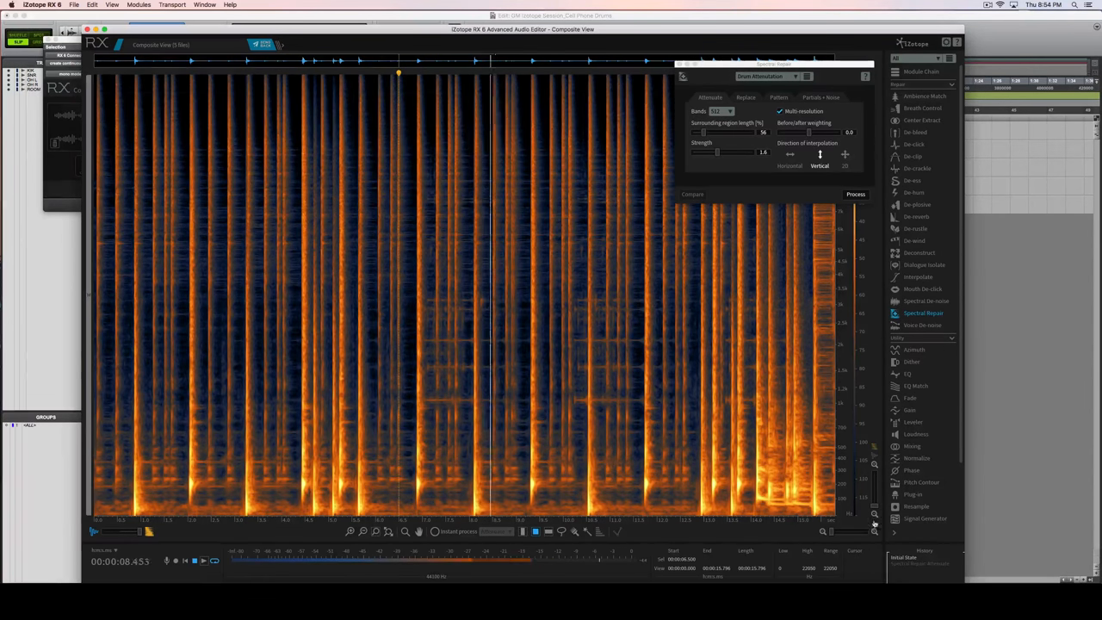
Reselect the ringing region and run Spectral Repair Attenuate a second time.
{"action": "left_click_drag", "start_coordinate": [422, 297], "coordinate": [530, 413]}
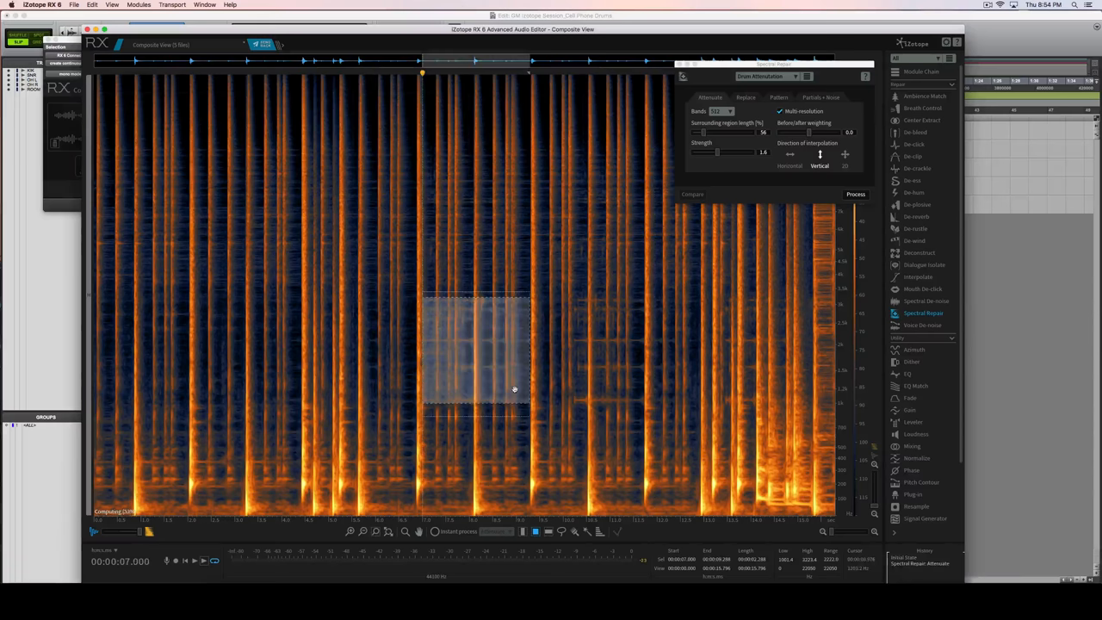
{"action": "left_click", "coordinate": [856, 193]}
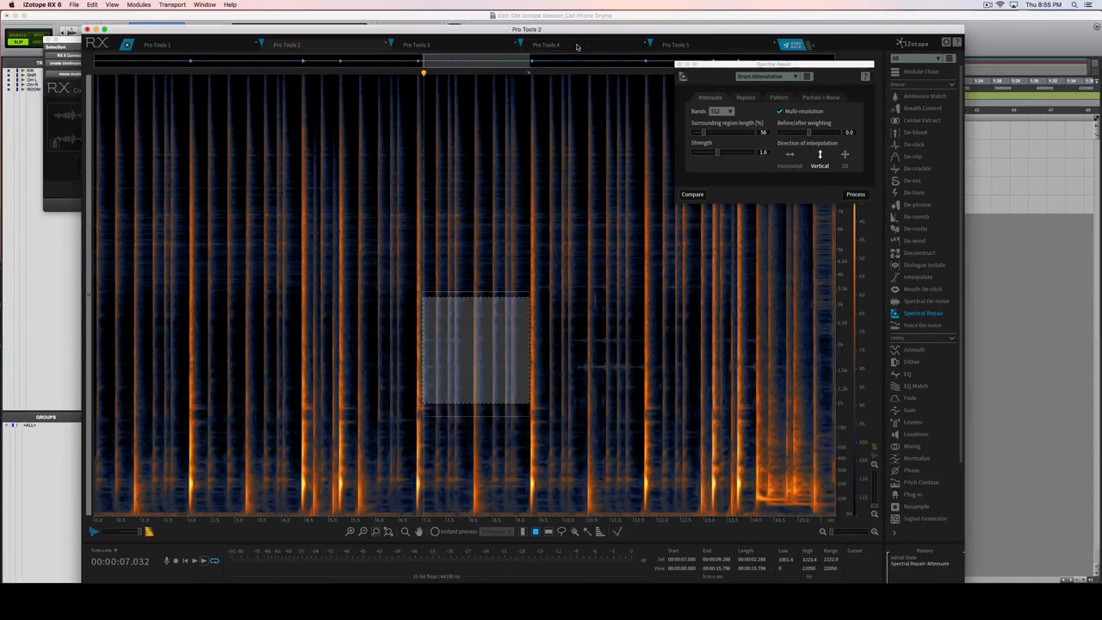
Switch to the Pro Tools 4 clip to inspect the repaired region.
{"action": "left_click", "coordinate": [855, 193]}
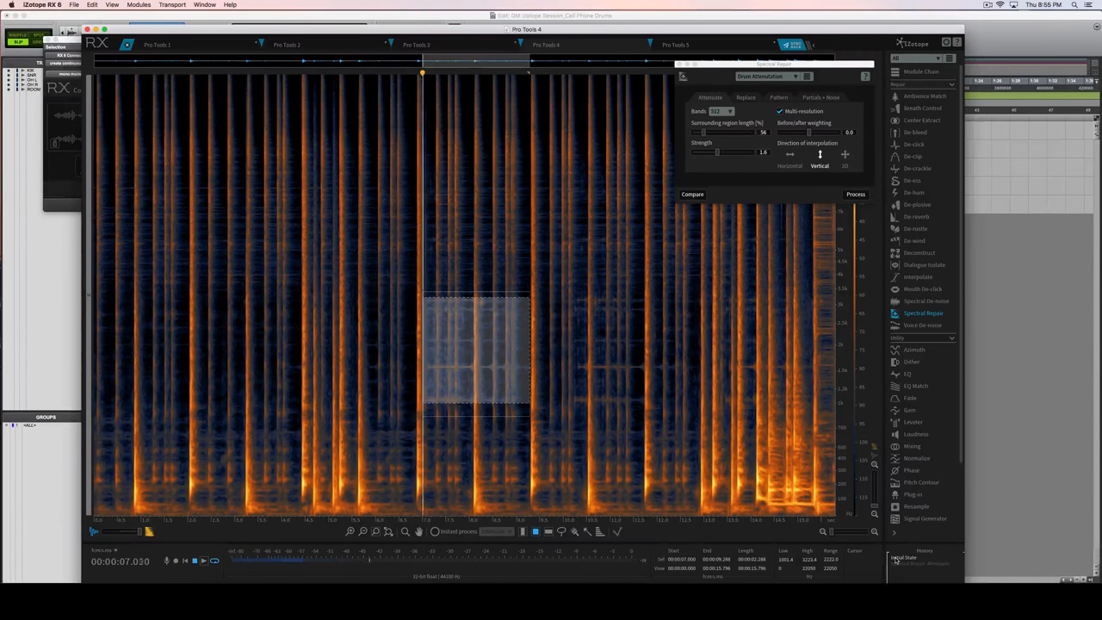